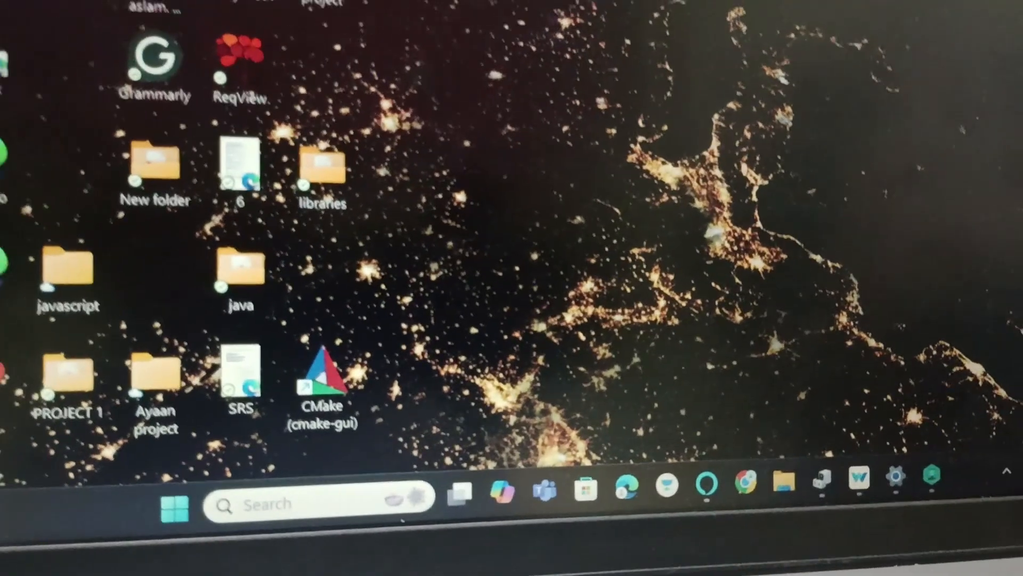
# Search the Start menu for "cont" to find Control Panel.
pyautogui.write('contr')
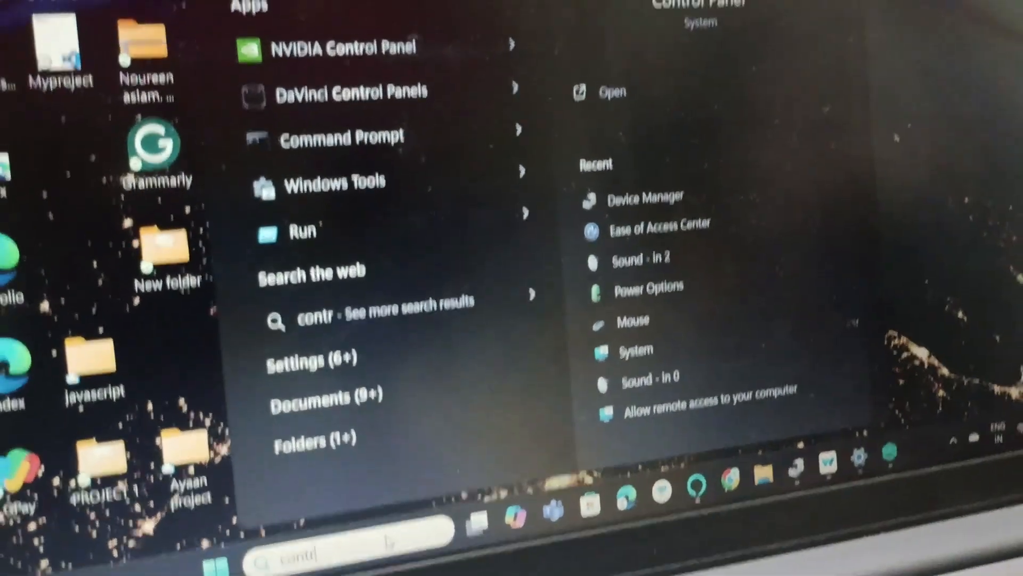
# Open Control Panel and go to the Ease of Access Center.
pyautogui.click(606, 92)
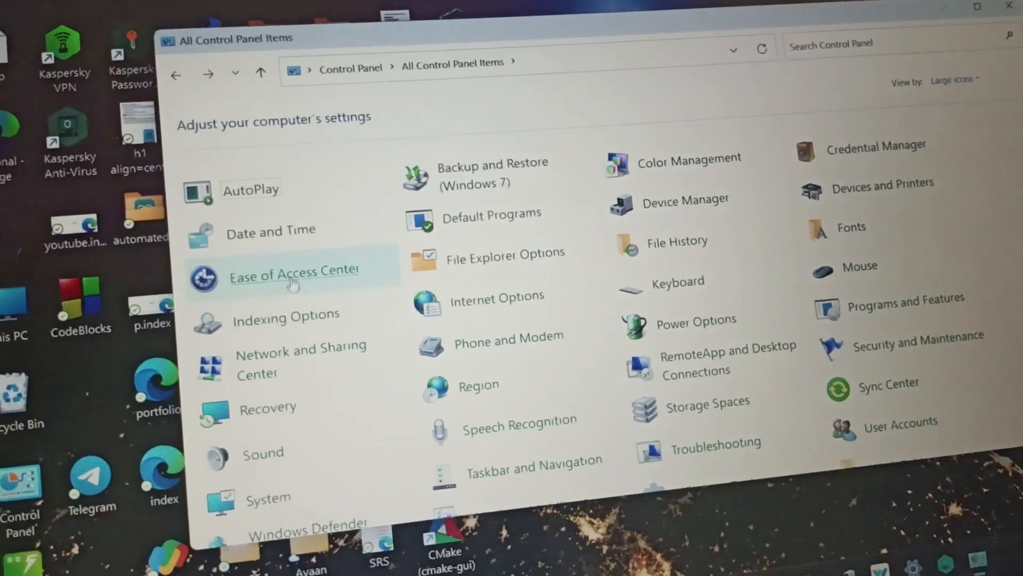
pyautogui.click(294, 270)
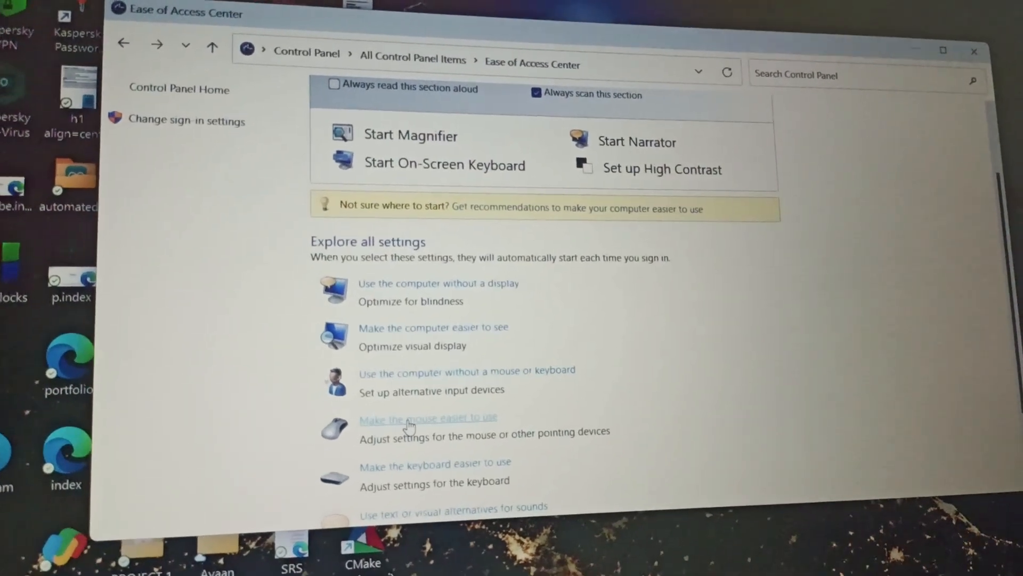
pyautogui.click(427, 417)
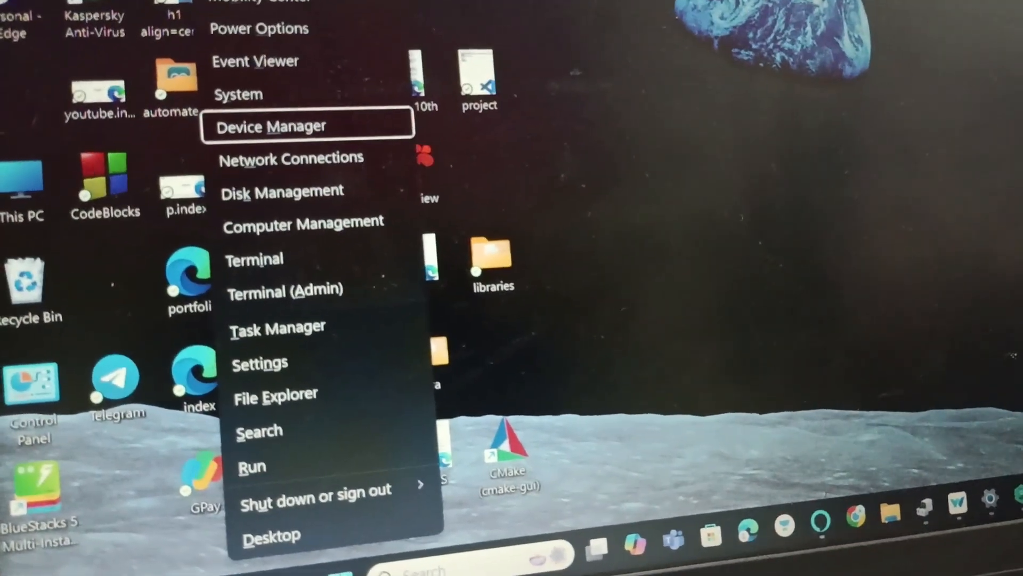
# In Device Manager, expand Mice and other pointing devices and right-click HID-compliant mouse.
pyautogui.click(269, 126)
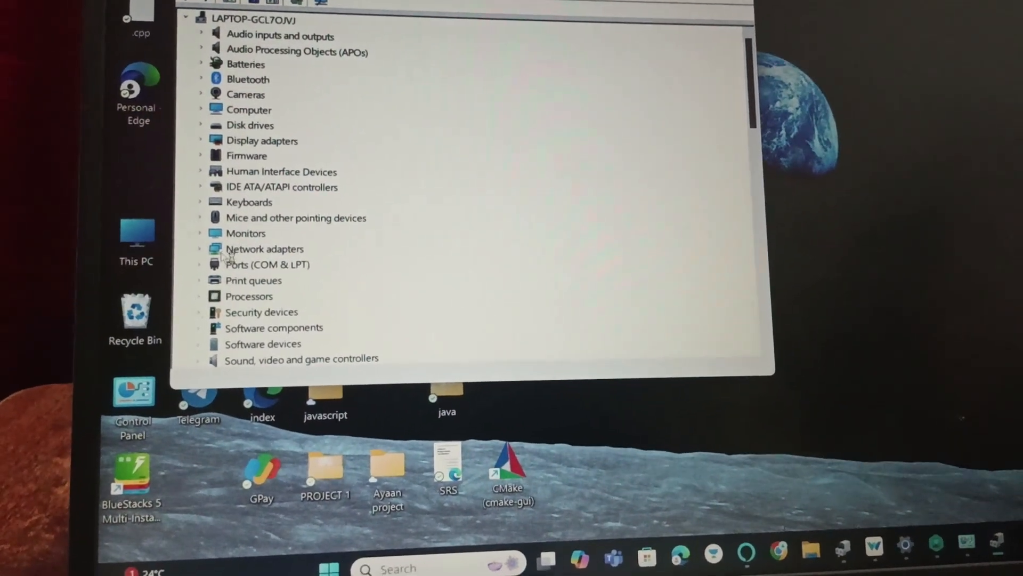
pyautogui.click(200, 218)
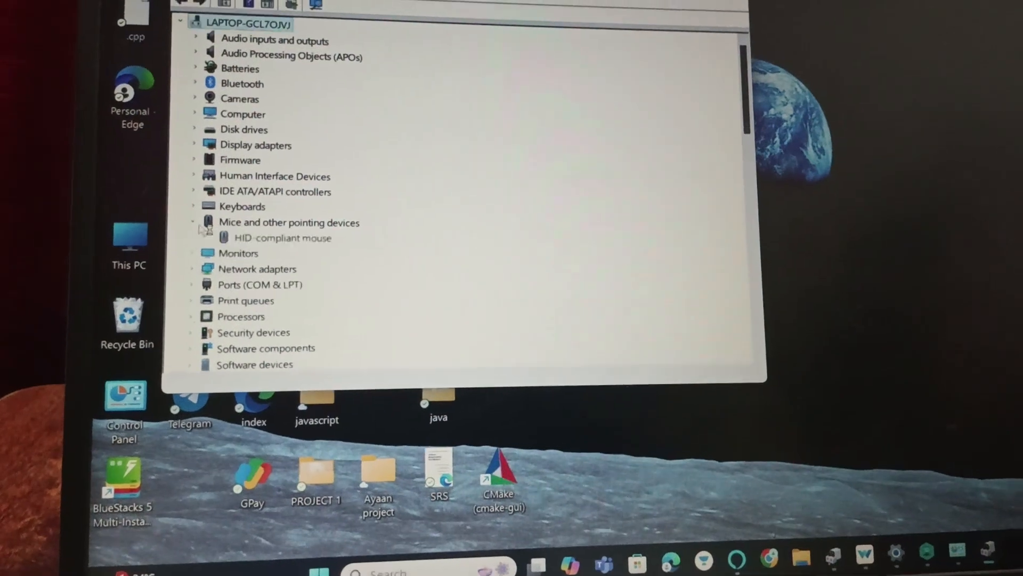
pyautogui.rightClick(282, 238)
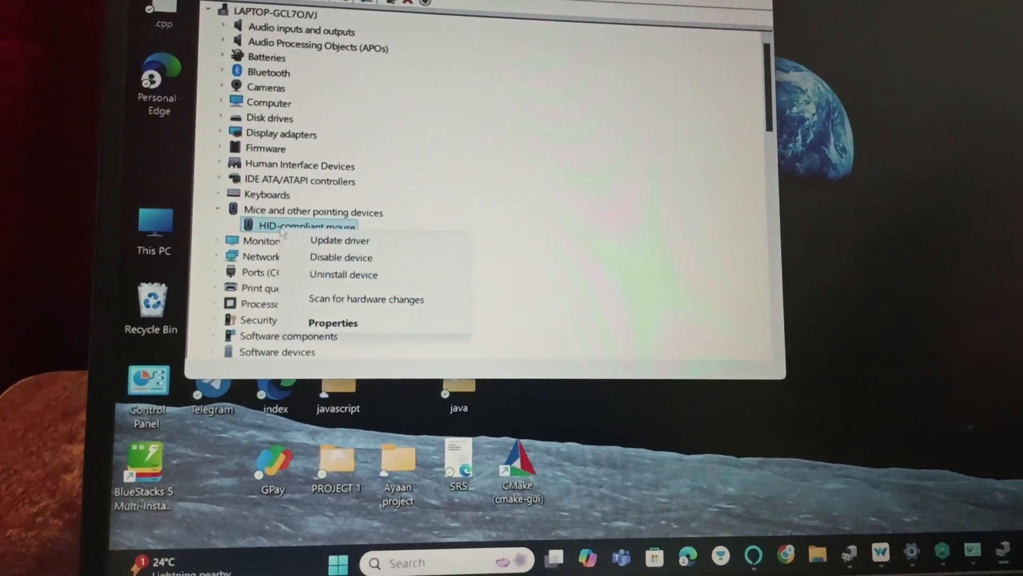